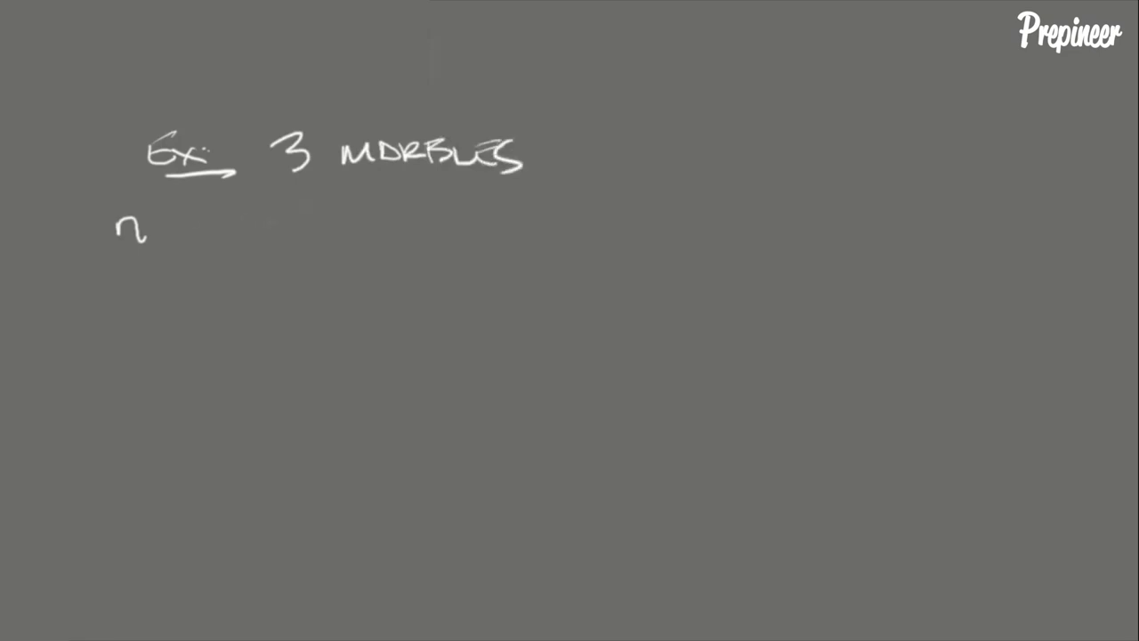
Handwrite '3 Red', '5 White' with a brace and 'Bag 8' beside the marbles example heading
{"action": "type", "text": "3P"}
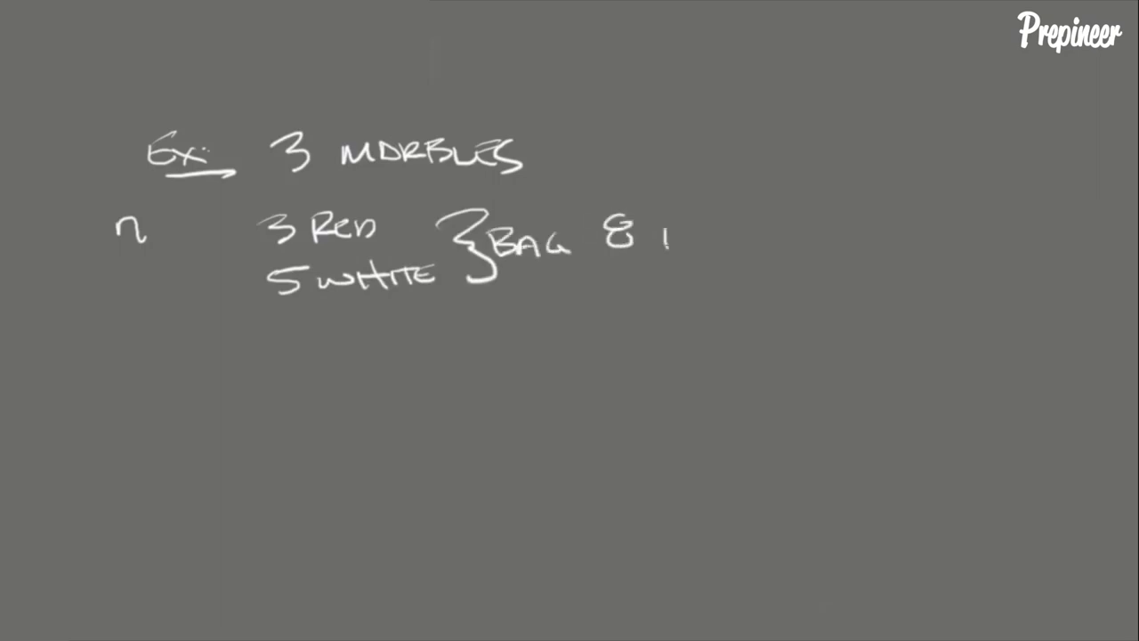
{"action": "type", "text": "TOTALS"}
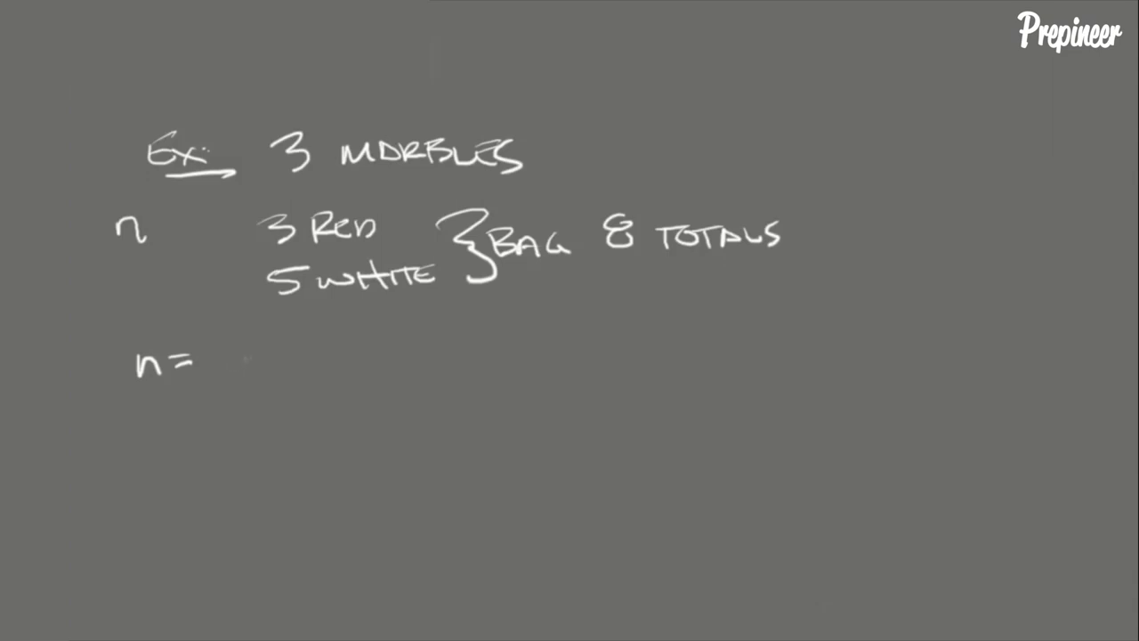
Handwrite n = 8 and r = 3, underline the 3 in the title, and write 'nCr = n!'
{"action": "type", "text": "0"}
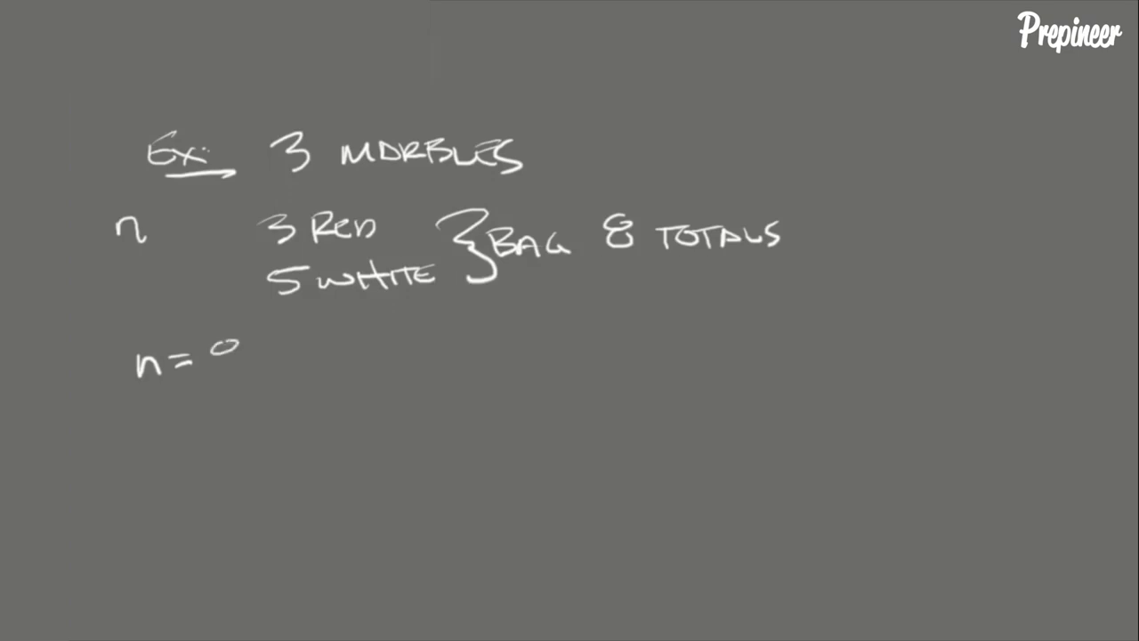
{"action": "type", "text": "8"}
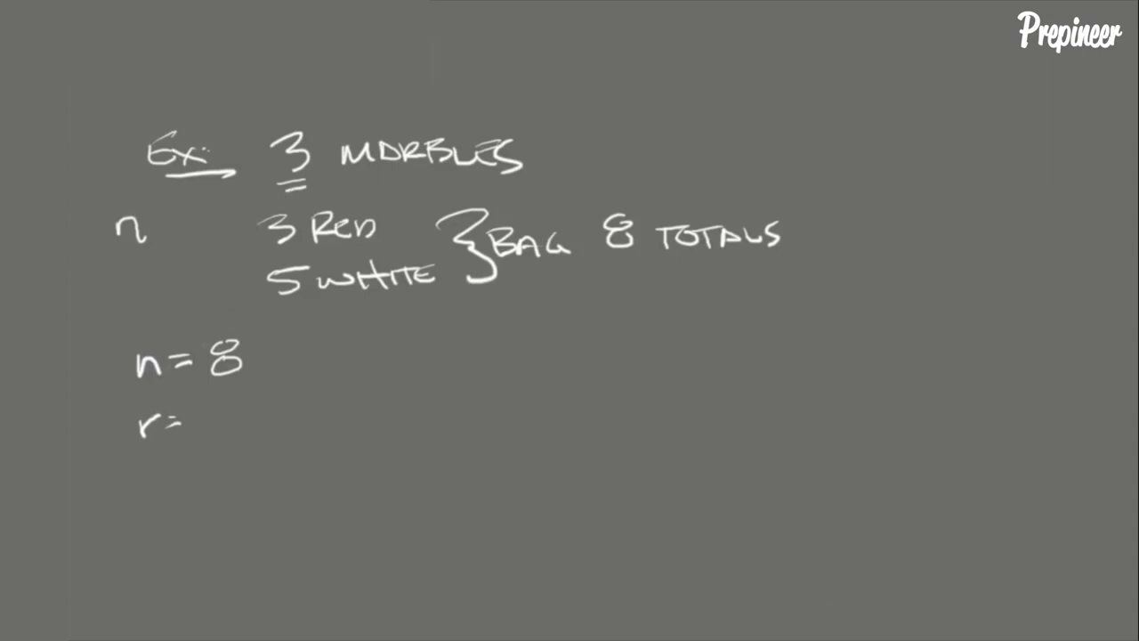
{"action": "type", "text": "3"}
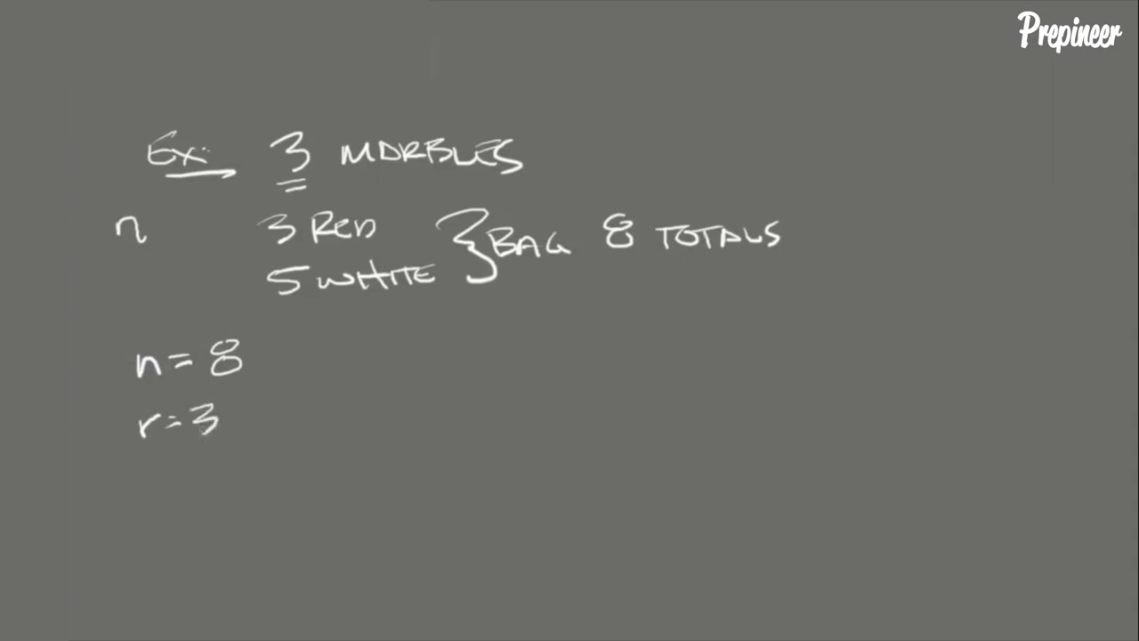
{"action": "type", "text": "nCr-"}
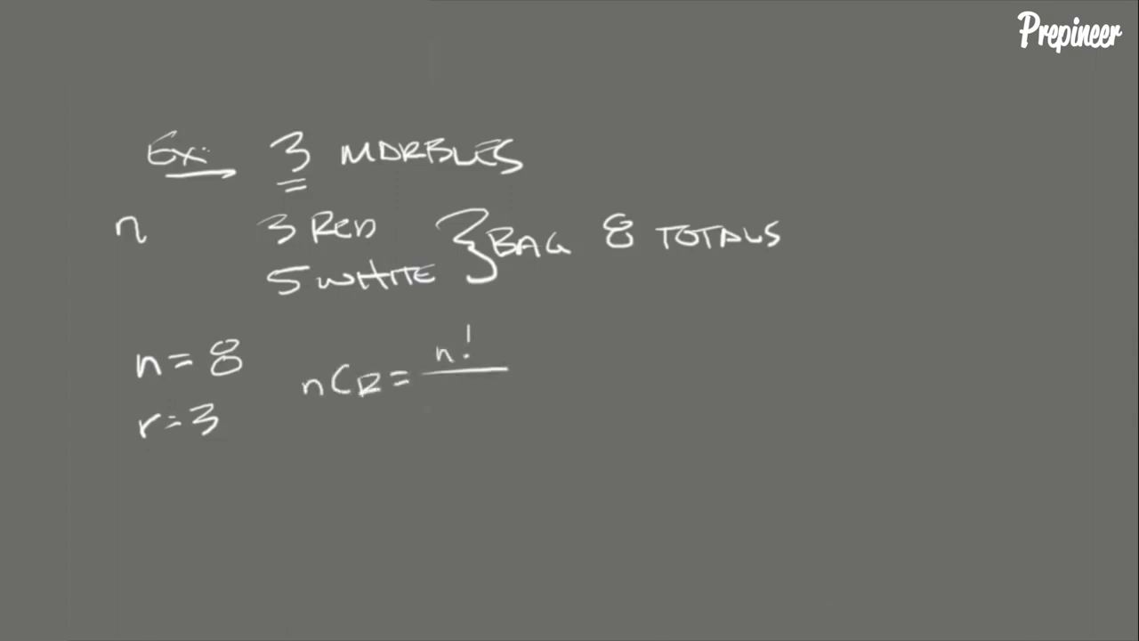
Handwrite the denominator (n-r)!r!, substitute to 8!/((8-3)!3!), and begin '= 8!' on the next line
{"action": "type", "text": "(n-r)!r"}
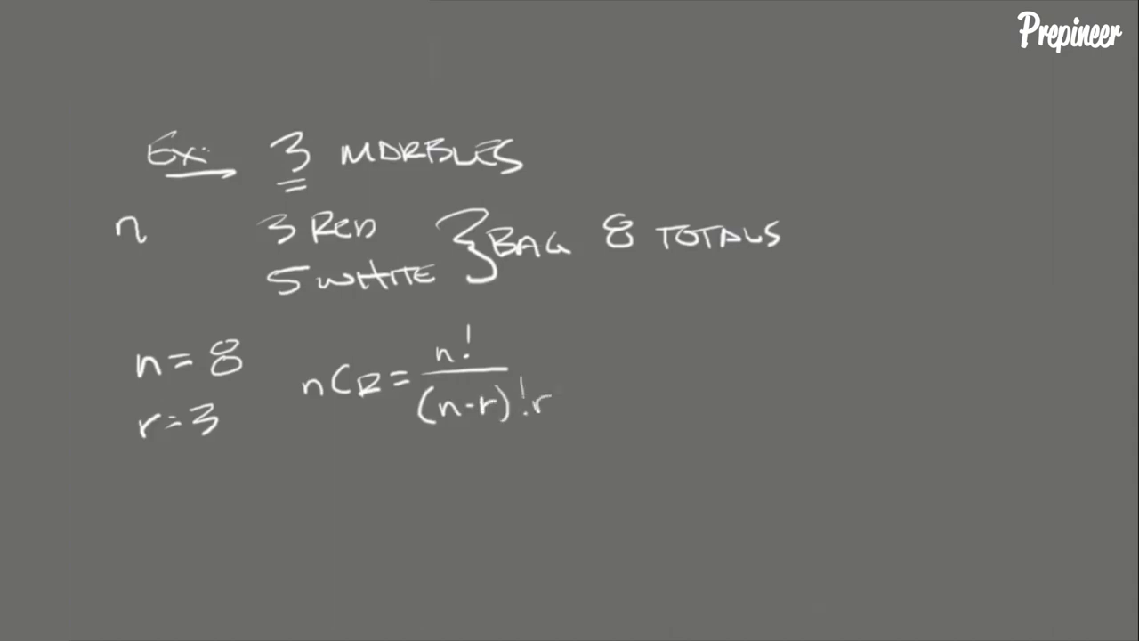
{"action": "type", "text": "! ="}
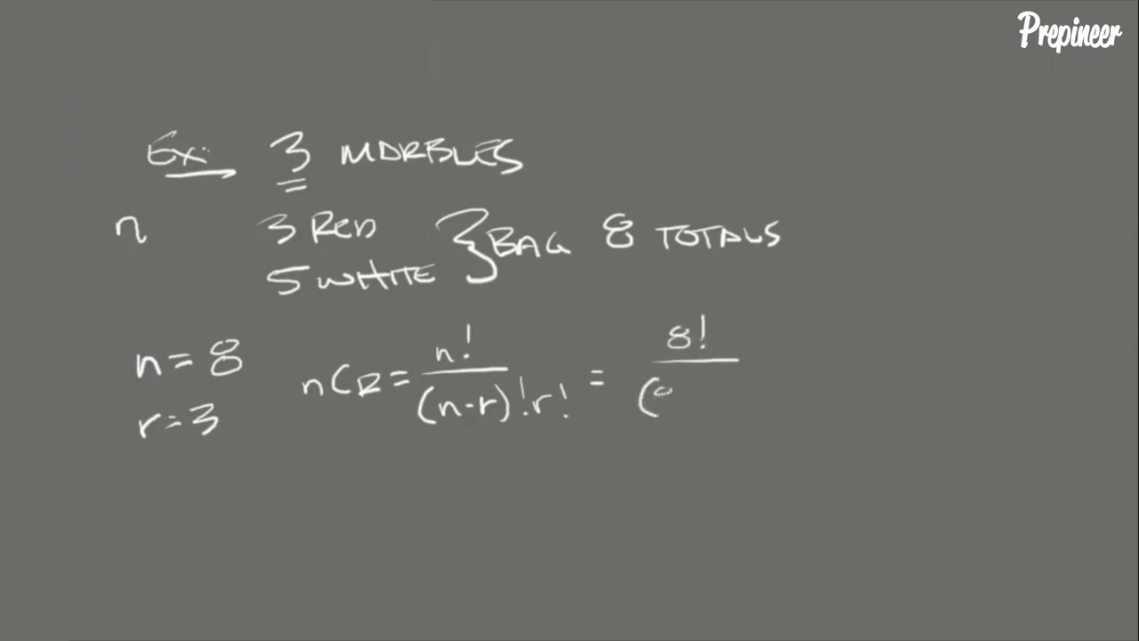
{"action": "type", "text": "(8-3)"}
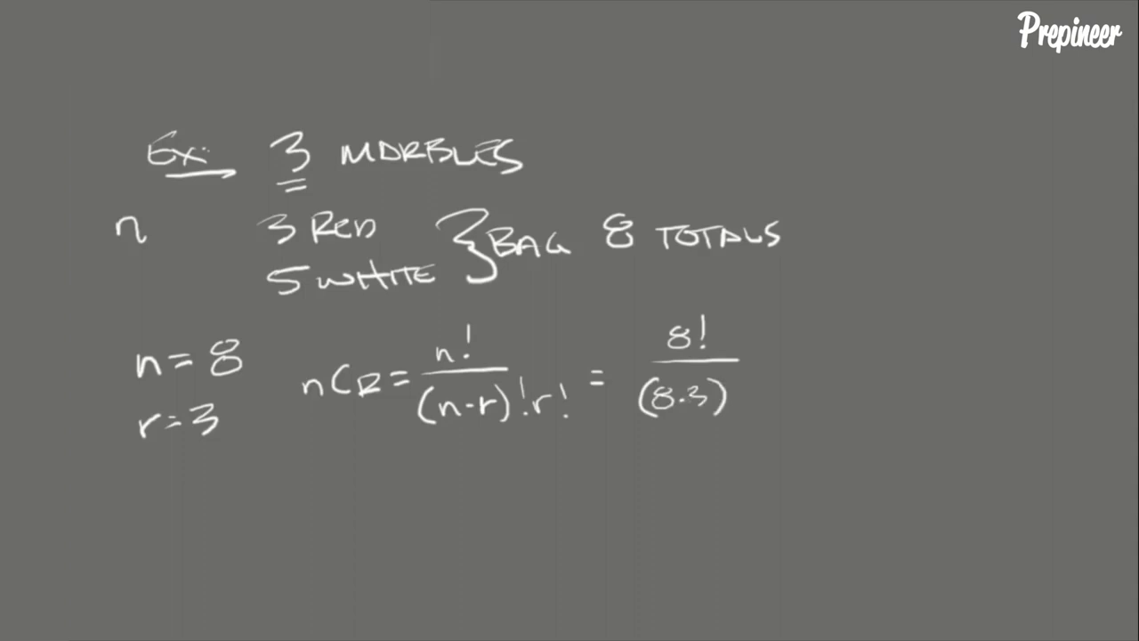
{"action": "type", "text": "!3!"}
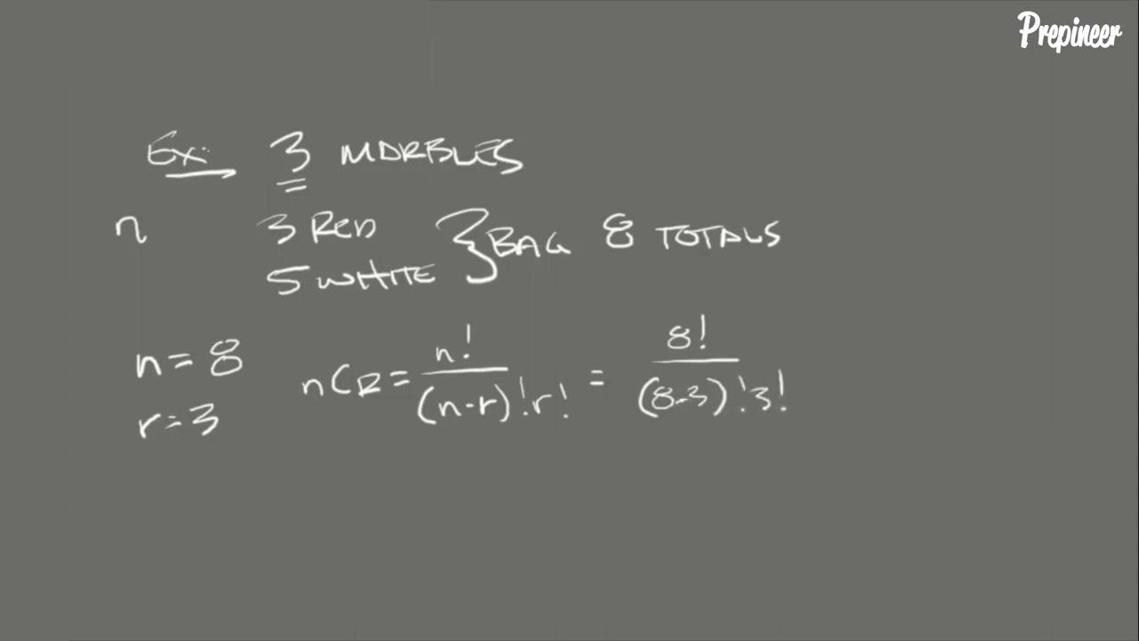
{"action": "type", "text": "= 8!"}
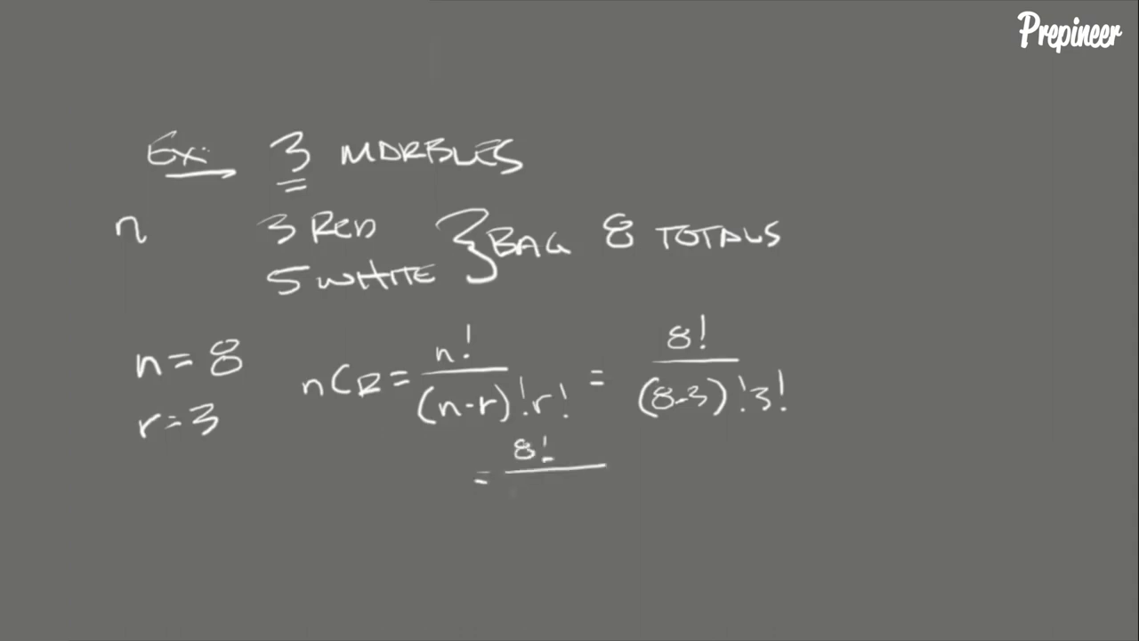
Write 5!3! as denominator, expand '= 8·7·6·5·4·3·2·1' and draw a fraction bar beneath it
{"action": "type", "text": "5!3! ="}
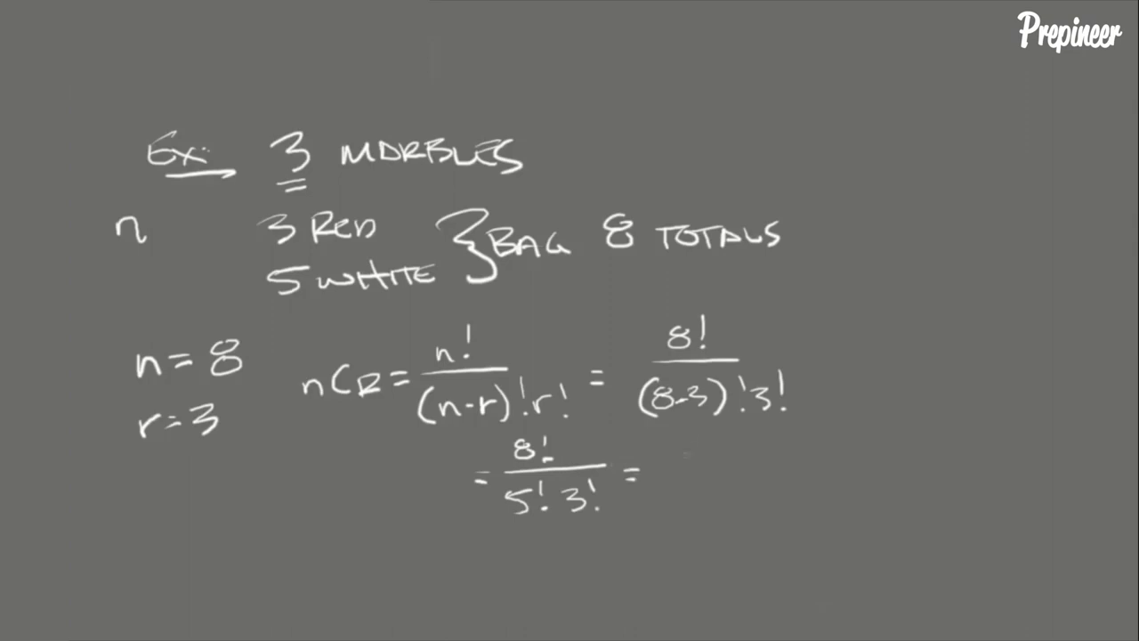
{"action": "type", "text": "8"}
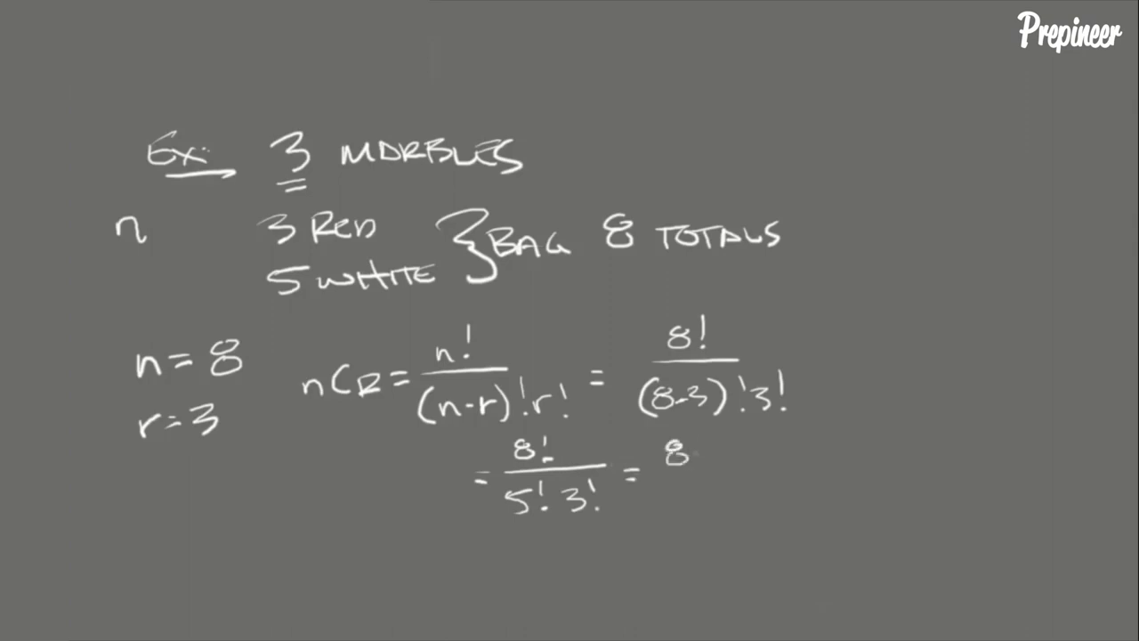
{"action": "type", "text": "7·"}
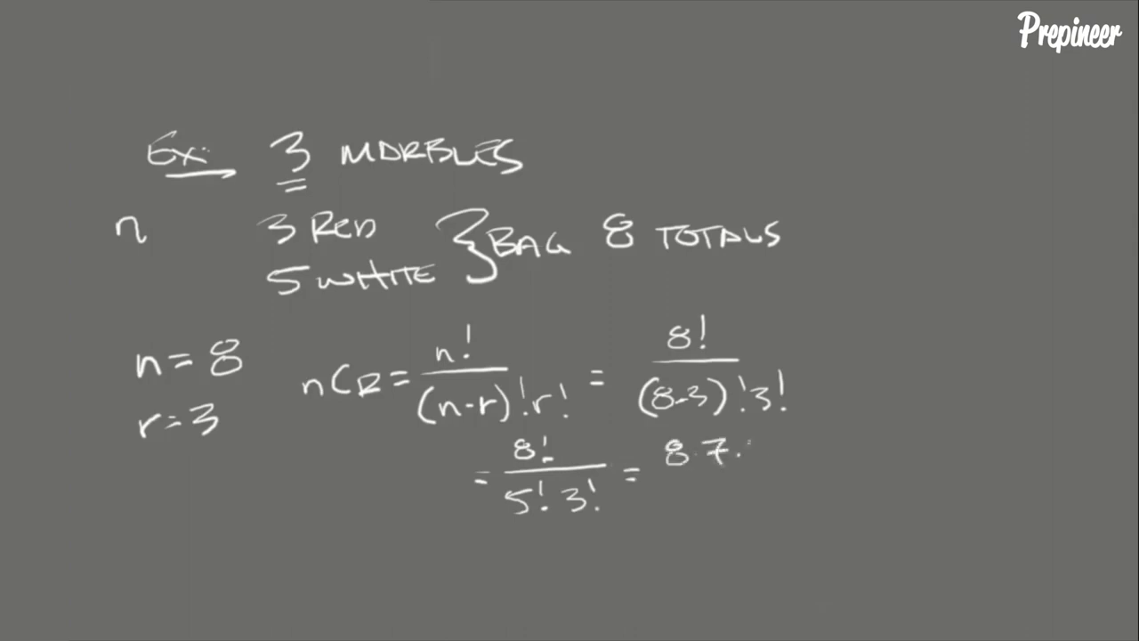
{"action": "type", "text": "6·5·"}
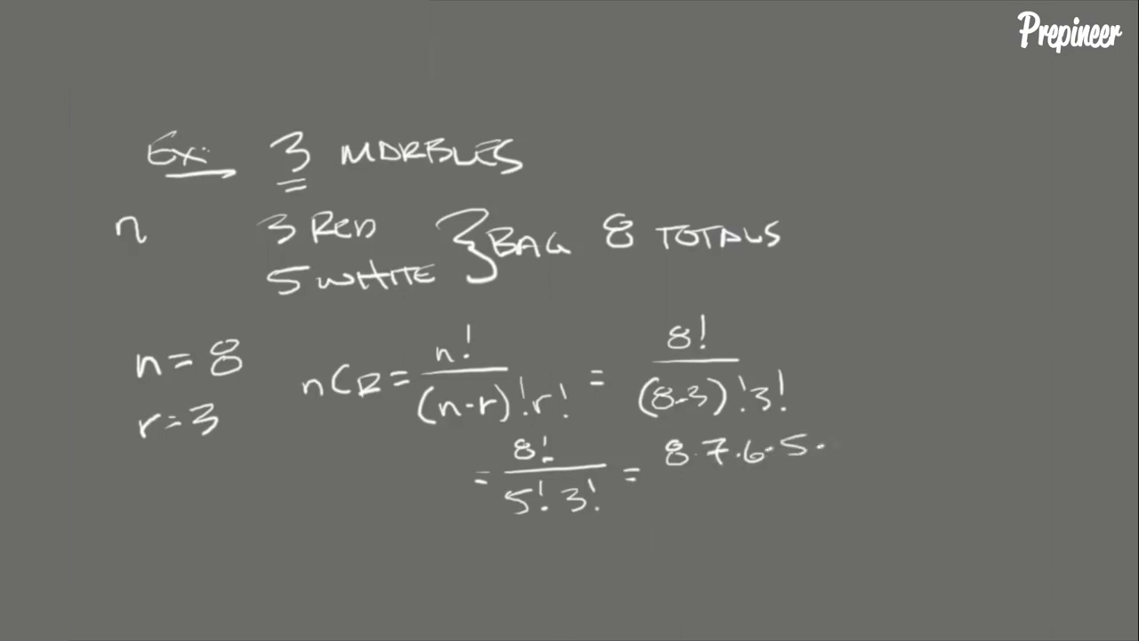
{"action": "type", "text": "·4·2"}
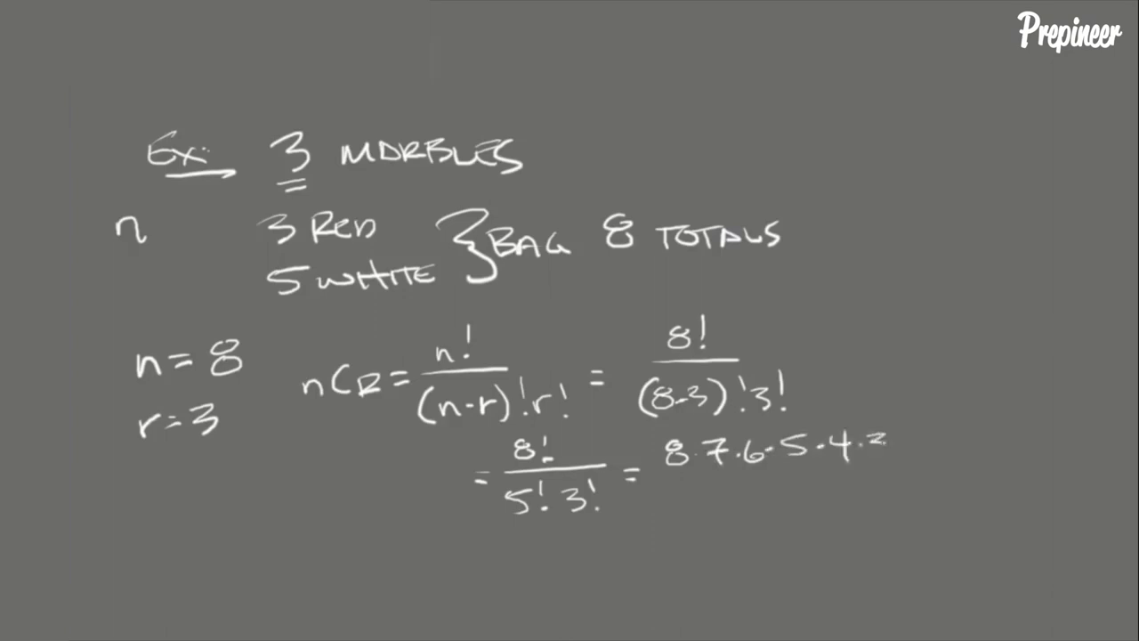
{"action": "type", "text": "3·2·1"}
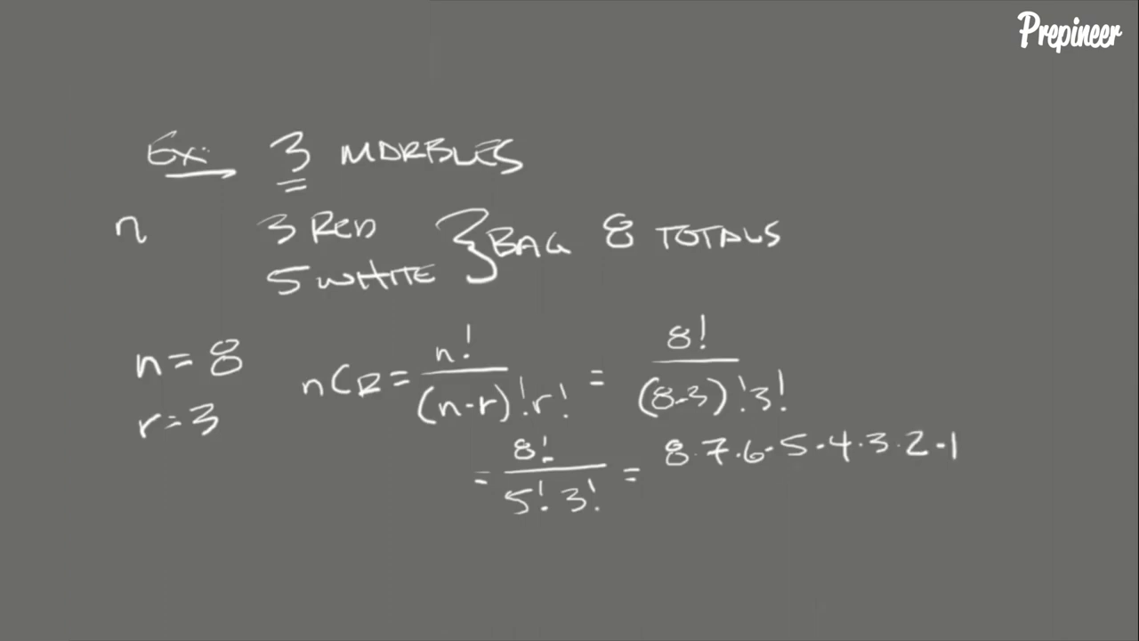
{"action": "left_click_drag", "start_coordinate": [655, 466], "coordinate": [979, 466]}
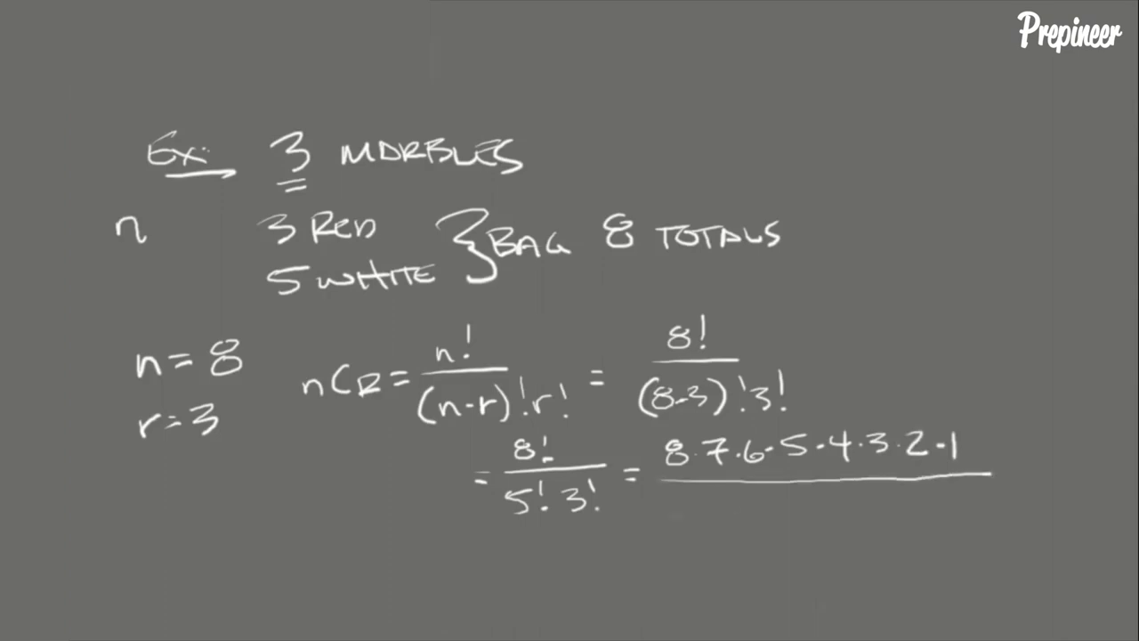
Handwrite '5·4·3·2·1(3·2·1)' under the bar and strike through the shared 5·4·3·2·1 factors
{"action": "type", "text": "5·4·3·2·1"}
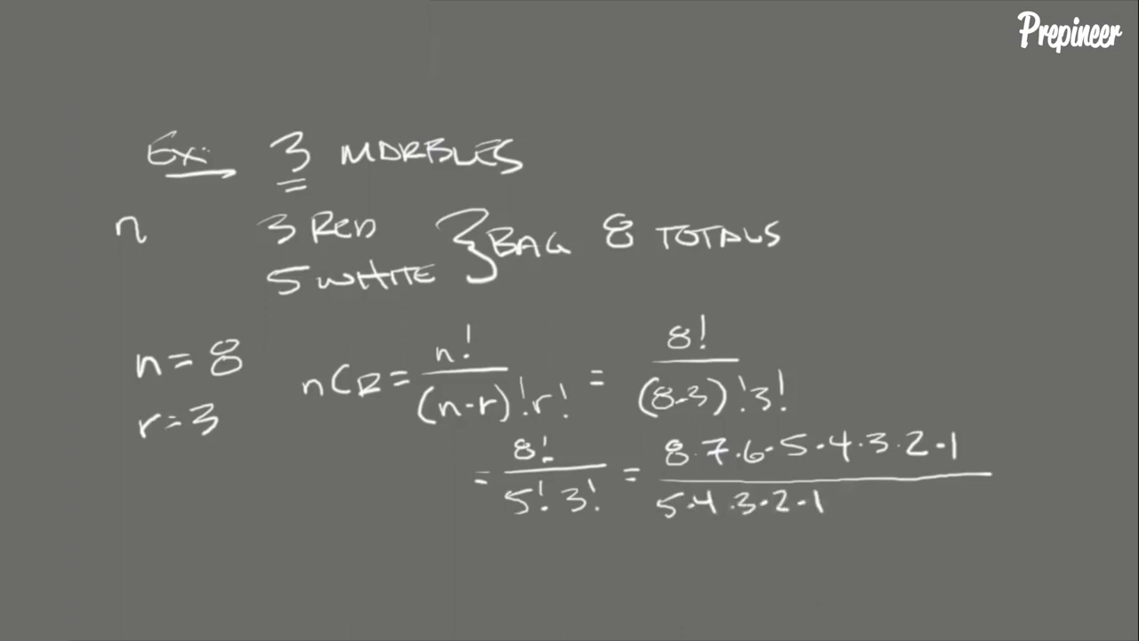
{"action": "type", "text": "(3"}
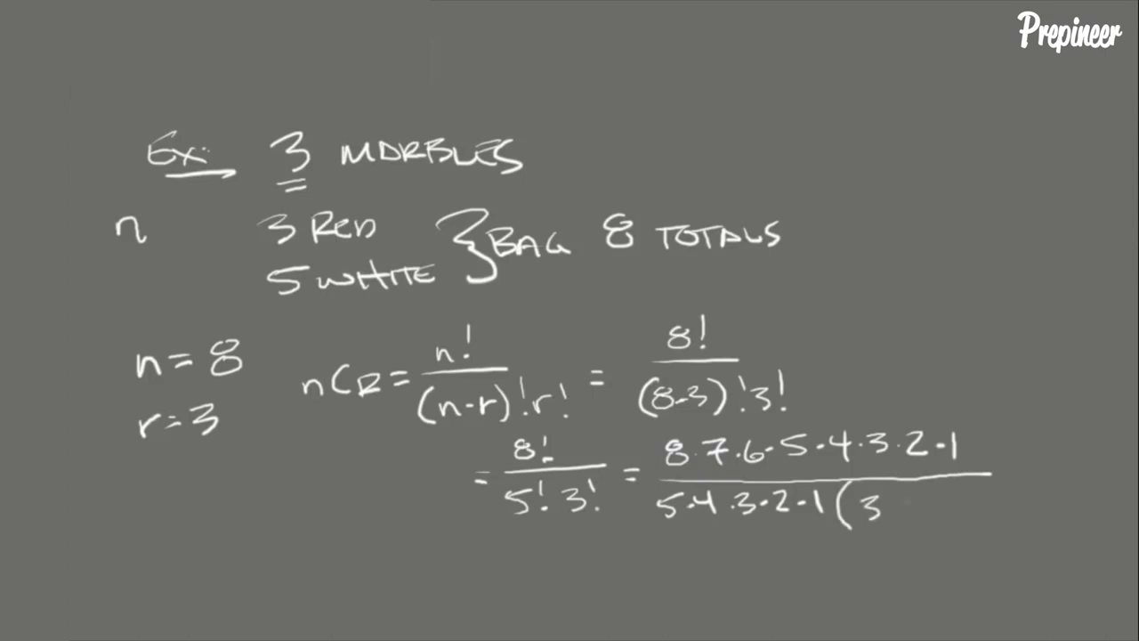
{"action": "type", "text": "·2·1"}
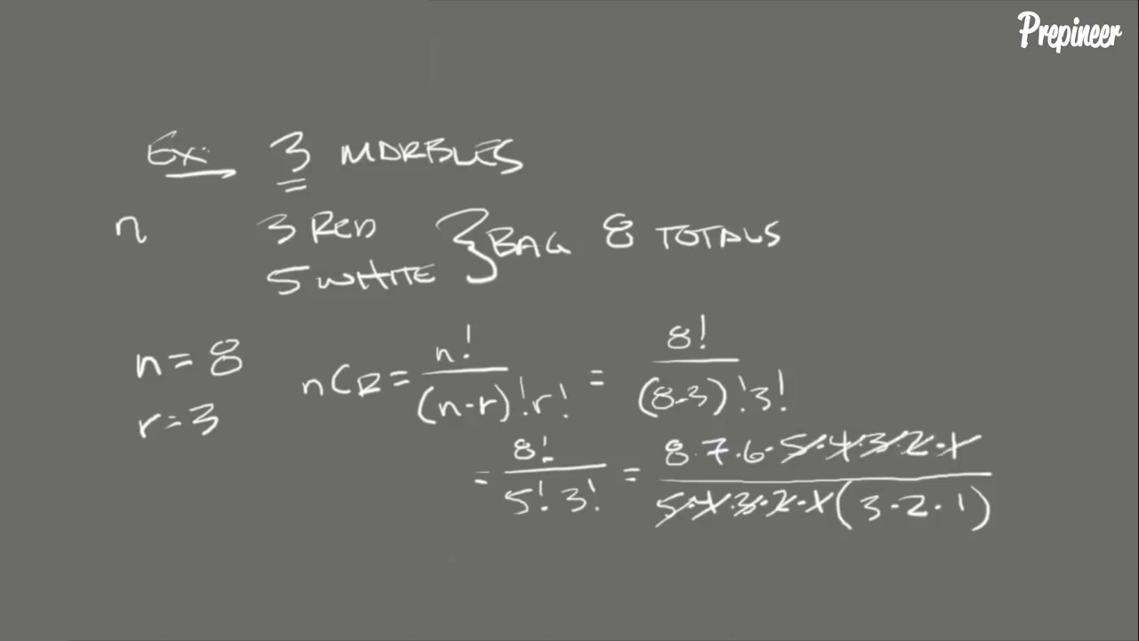
Handwrite the reduced fraction 8·7·6 over 3·2·1 with '=' and begin writing the result
{"action": "type", "text": "8·7·6"}
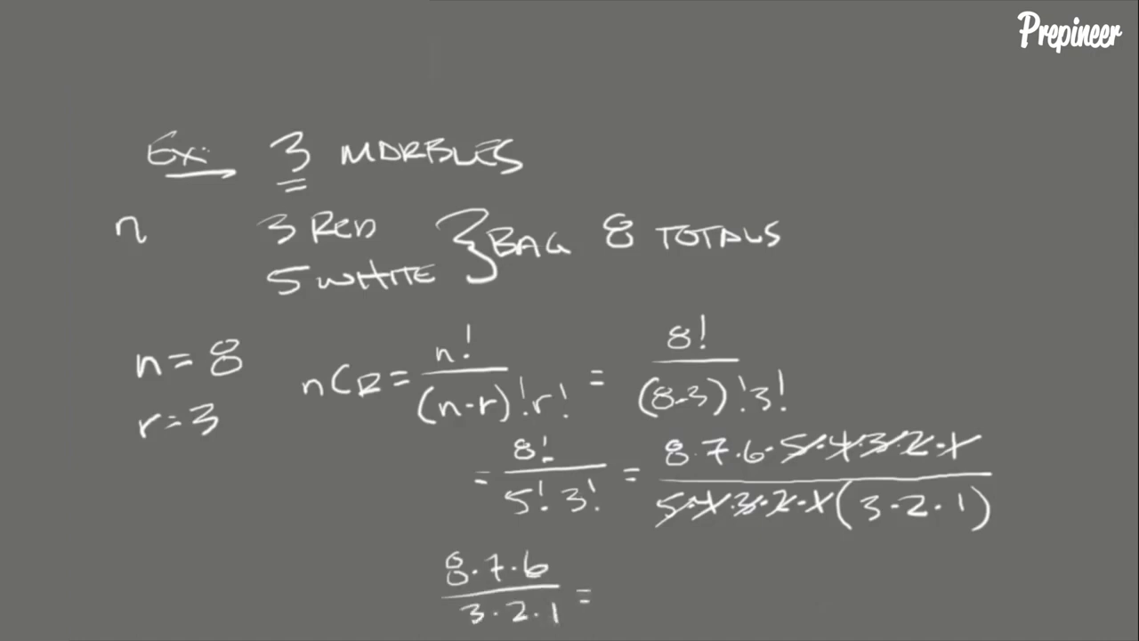
{"action": "type", "text": "5"}
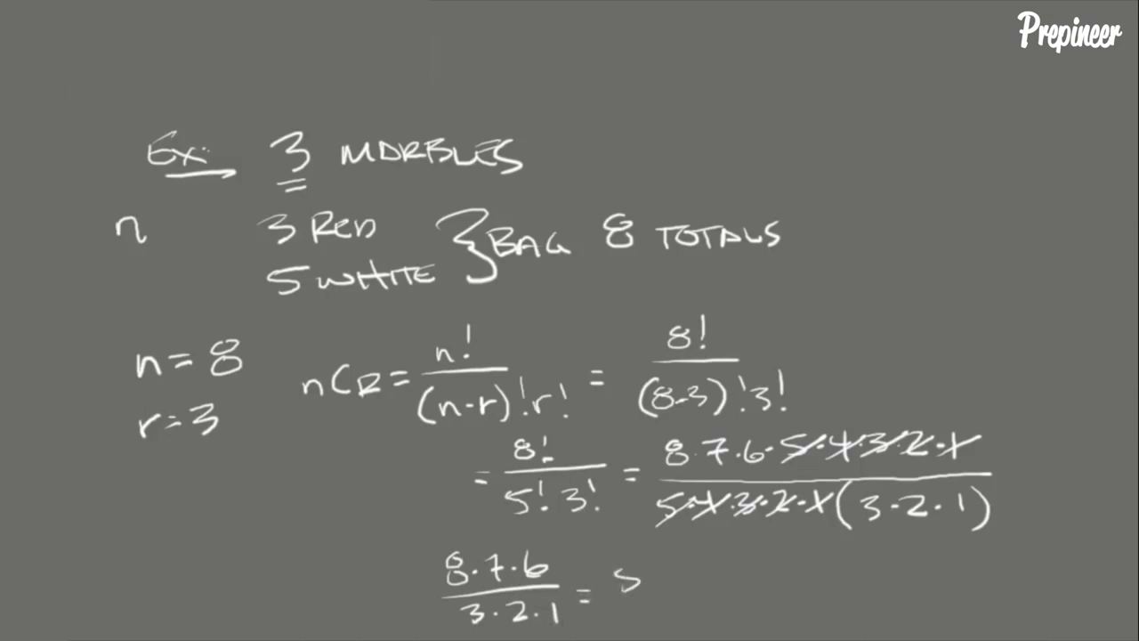